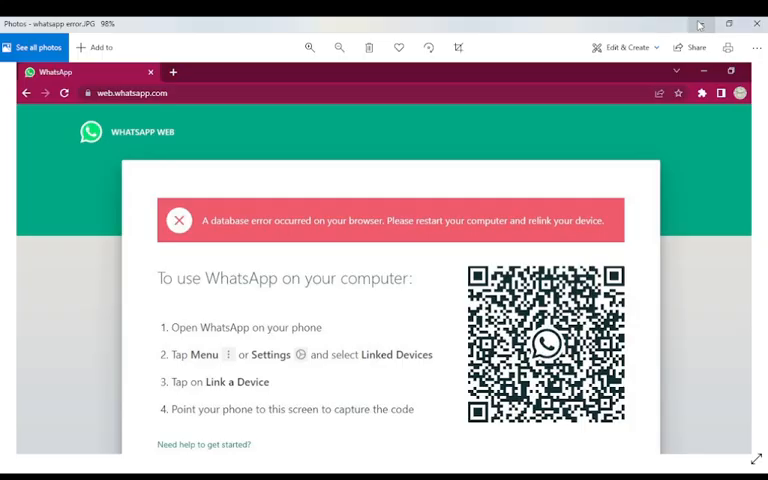
mouse_move(700, 24)
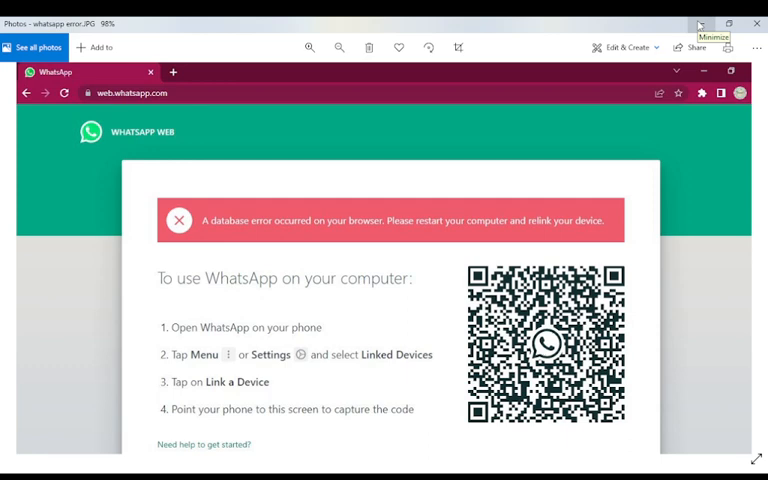
mouse_move(700, 24)
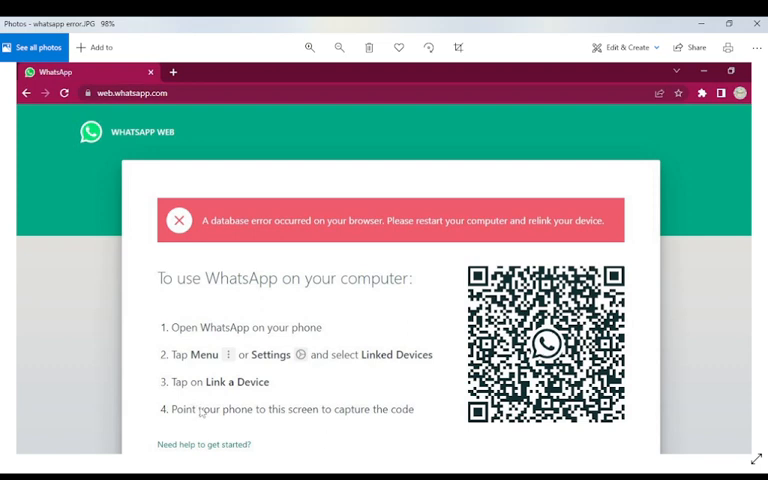
mouse_move(26, 448)
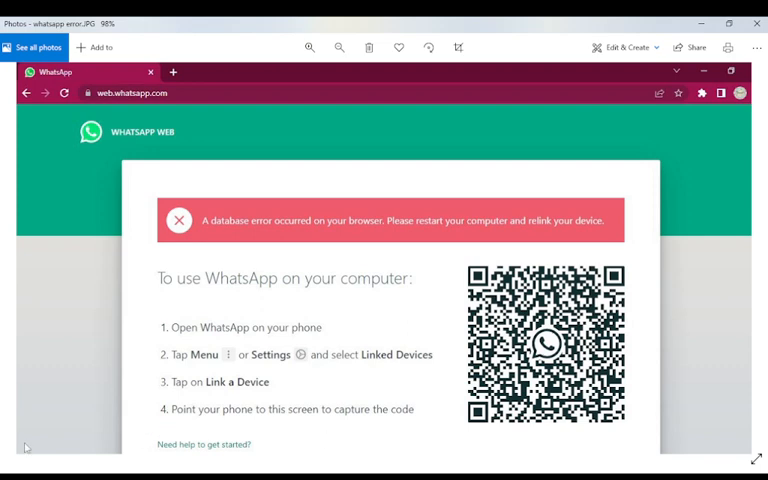
mouse_move(40, 448)
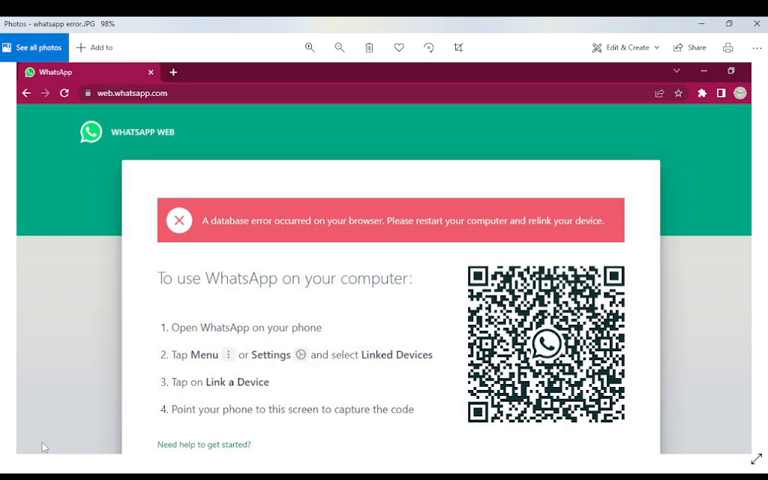
mouse_move(26, 330)
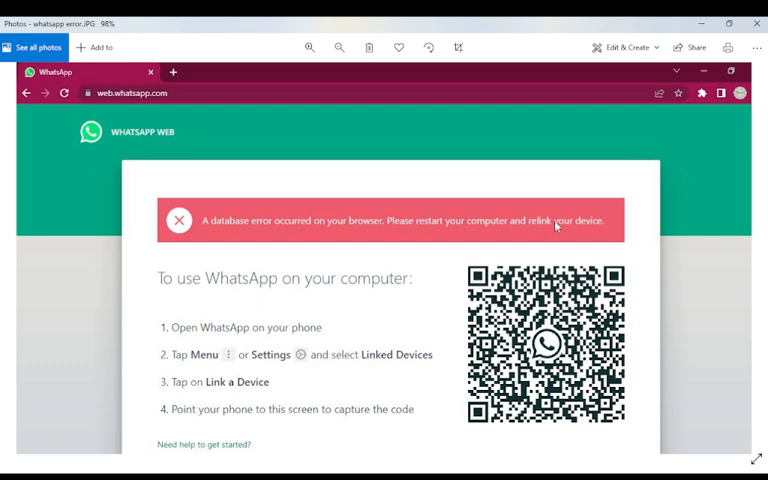
mouse_move(640, 228)
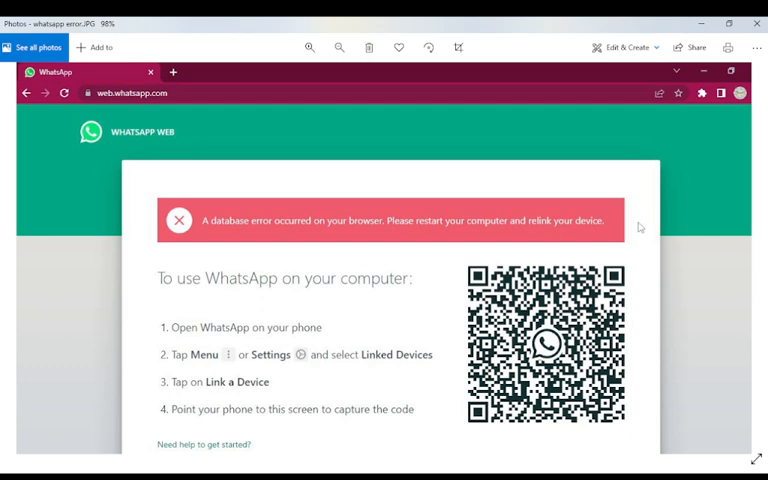
mouse_move(640, 228)
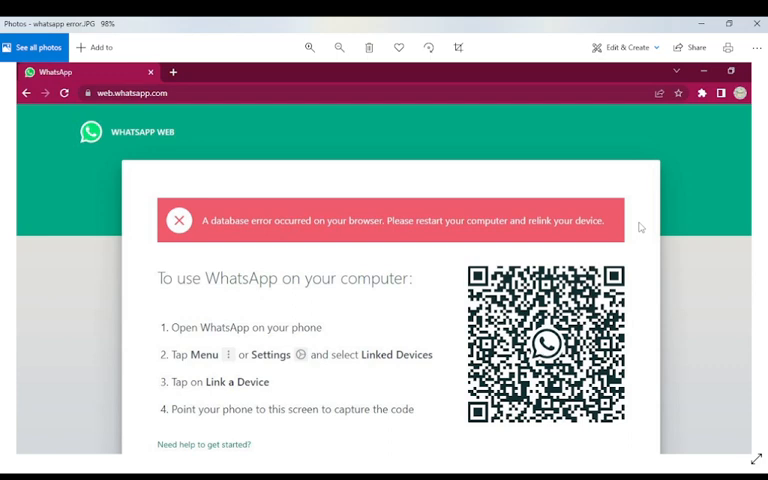
mouse_move(584, 218)
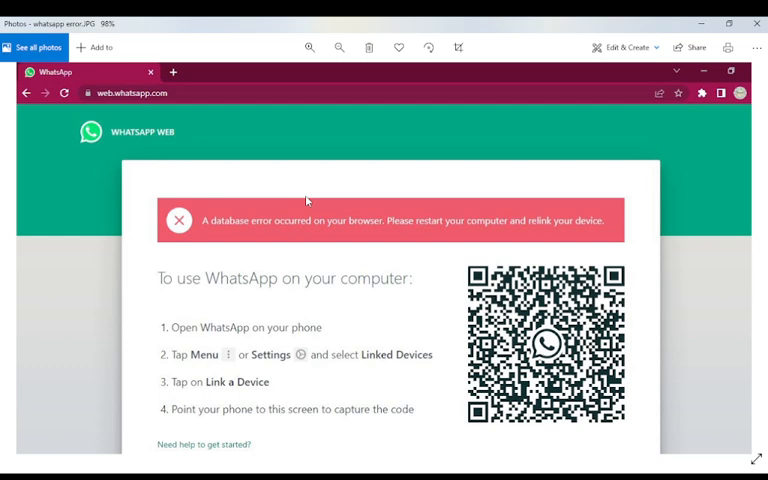
mouse_move(404, 292)
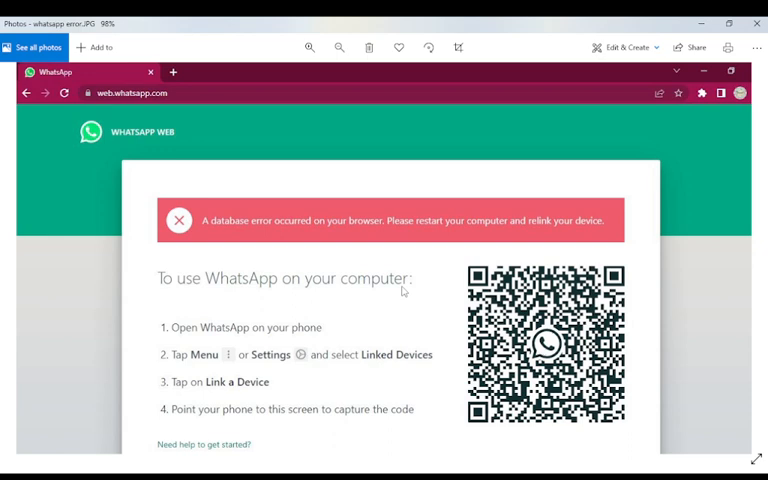
mouse_move(402, 288)
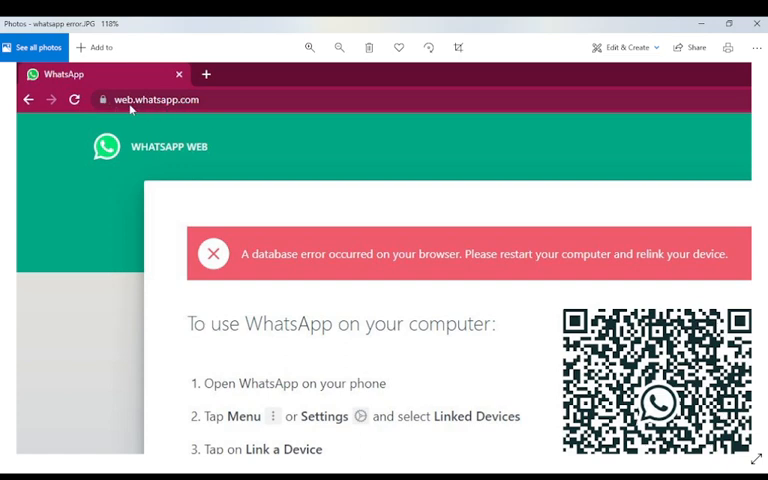
mouse_move(388, 310)
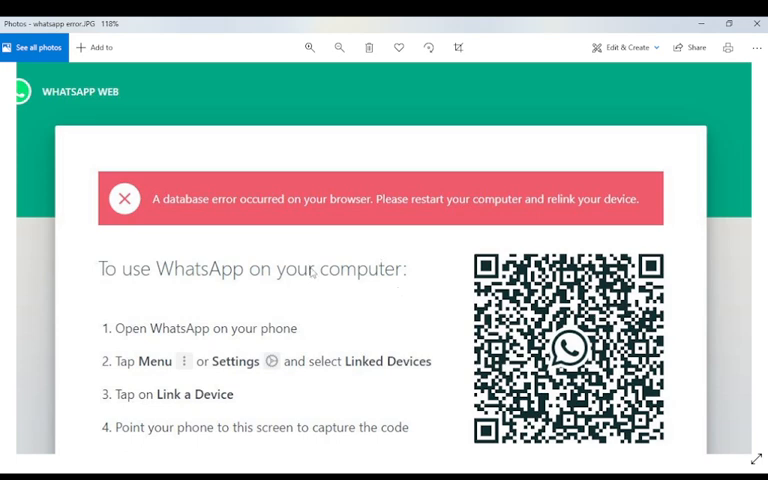
mouse_move(336, 278)
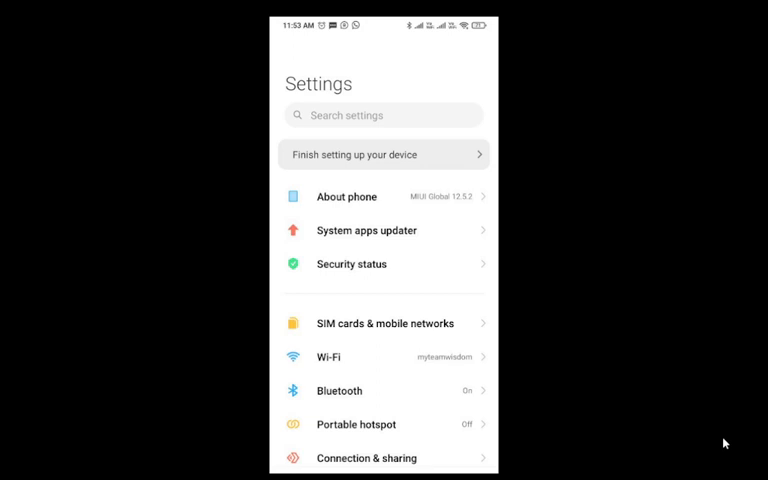
Scroll the Settings list and go into the Apps section.
scroll("down", 3)
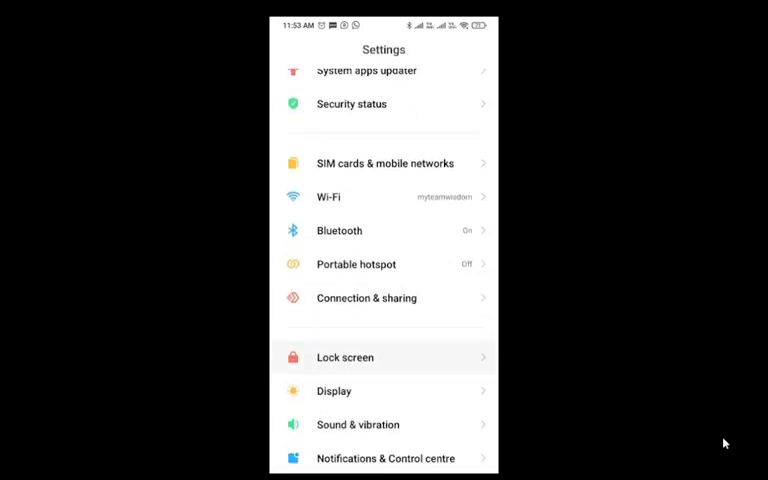
scroll("down", 3)
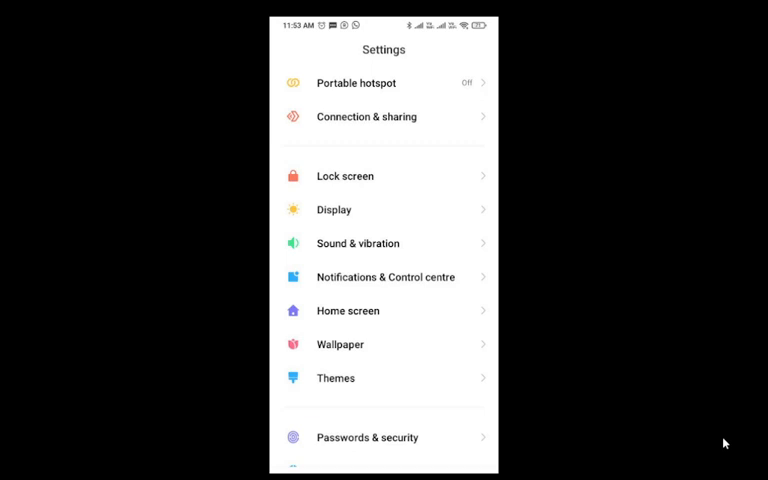
scroll("down", 3)
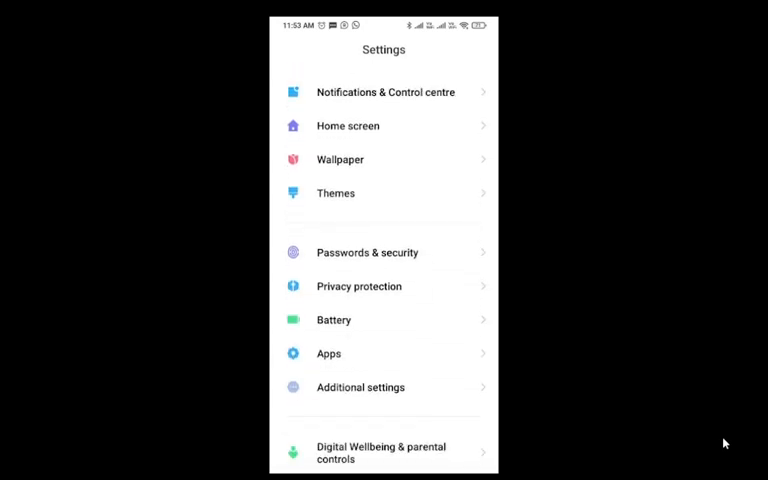
mouse_move(318, 386)
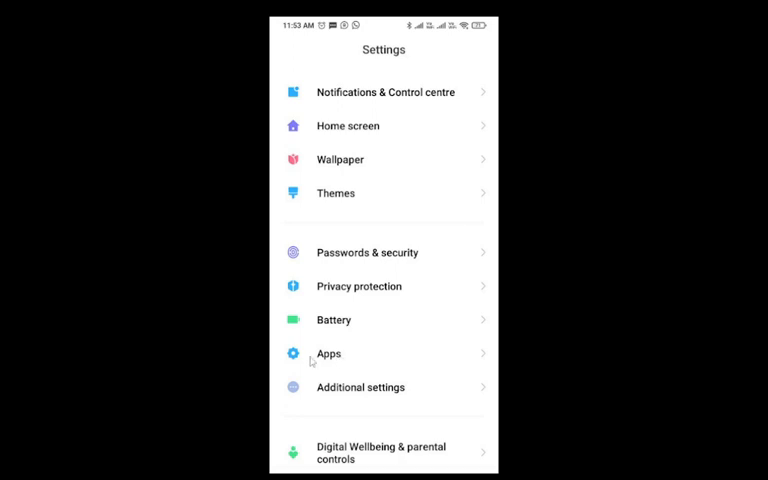
left_click(328, 352)
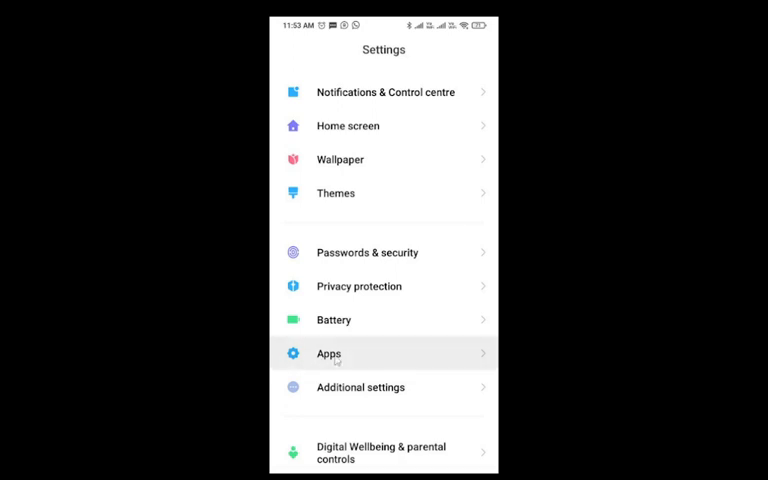
left_click(328, 352)
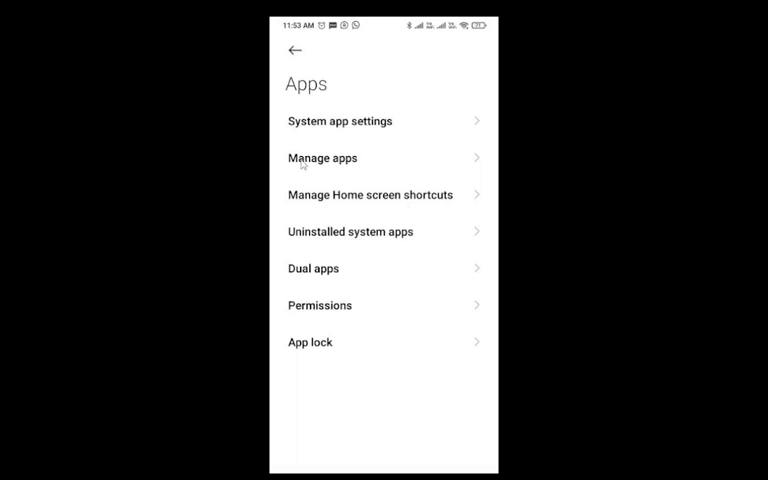
mouse_move(340, 168)
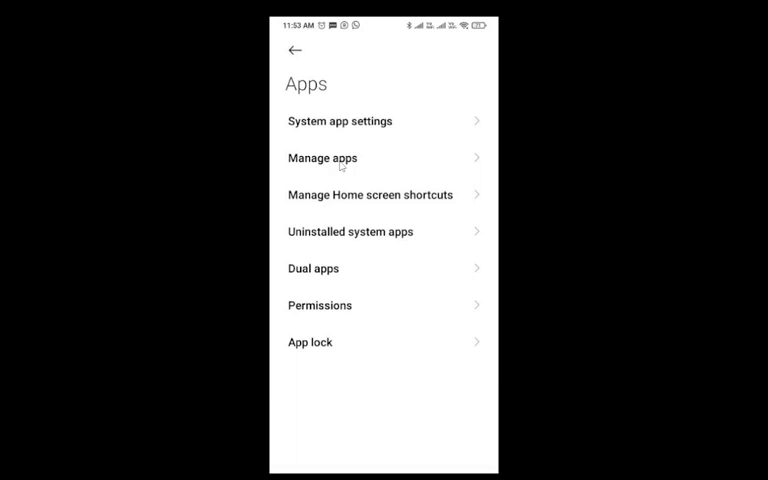
Enter Manage apps and search the installed apps for "what" to find WhatsApp.
left_click(322, 158)
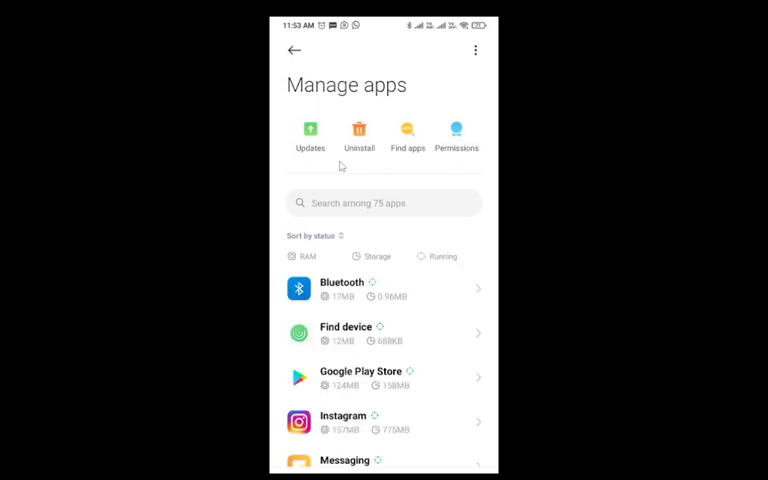
type("what")
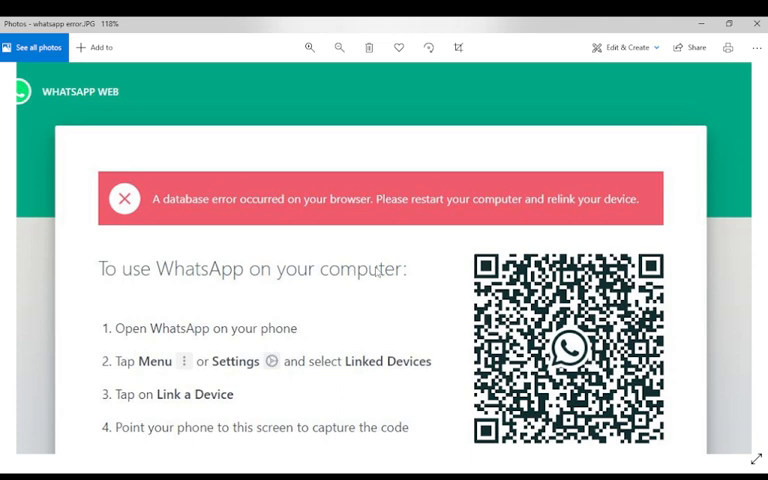
mouse_move(488, 464)
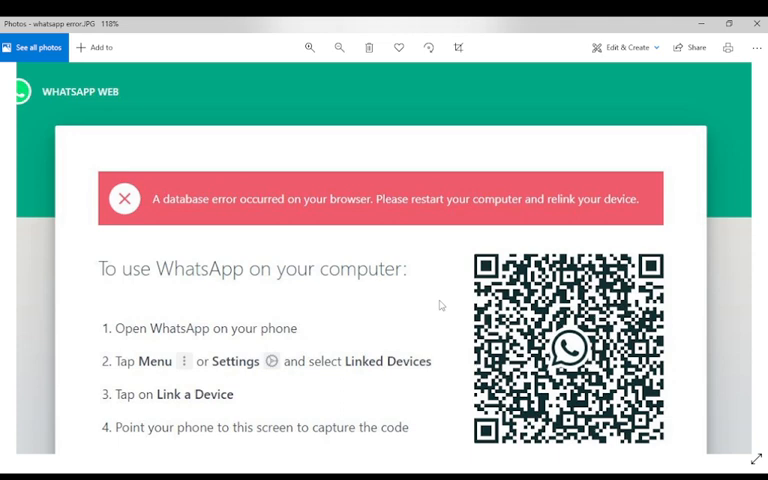
mouse_move(444, 340)
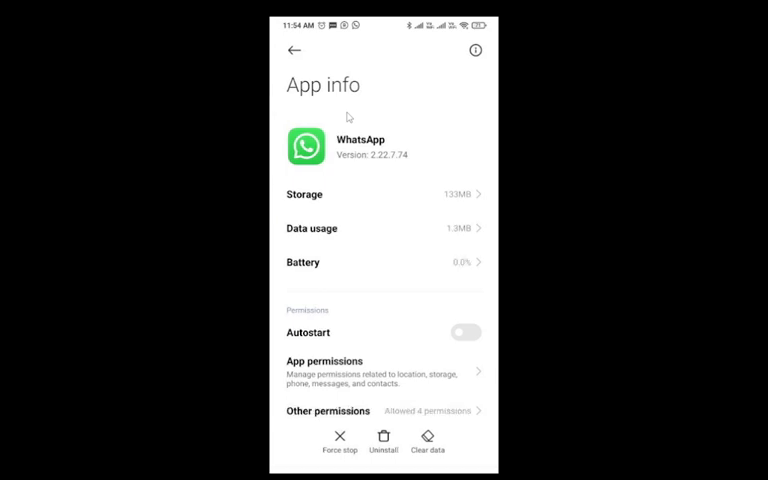
Clear WhatsApp's cache and then wipe all of its stored data, confirming both.
scroll("down", 3)
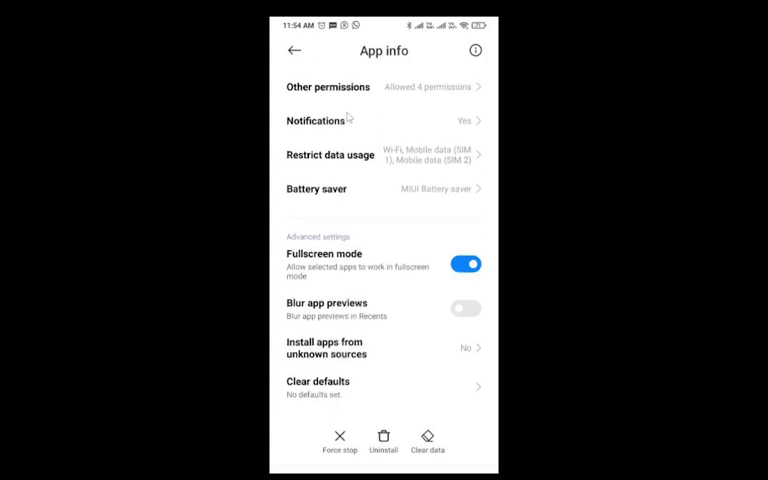
left_click(428, 444)
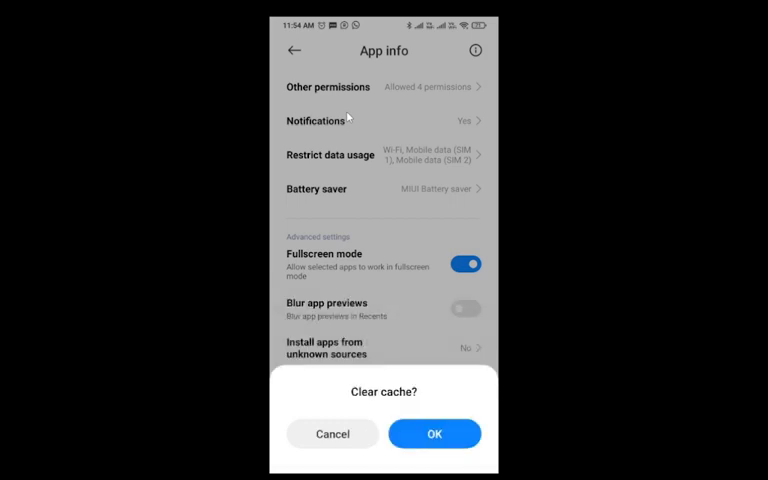
left_click(434, 432)
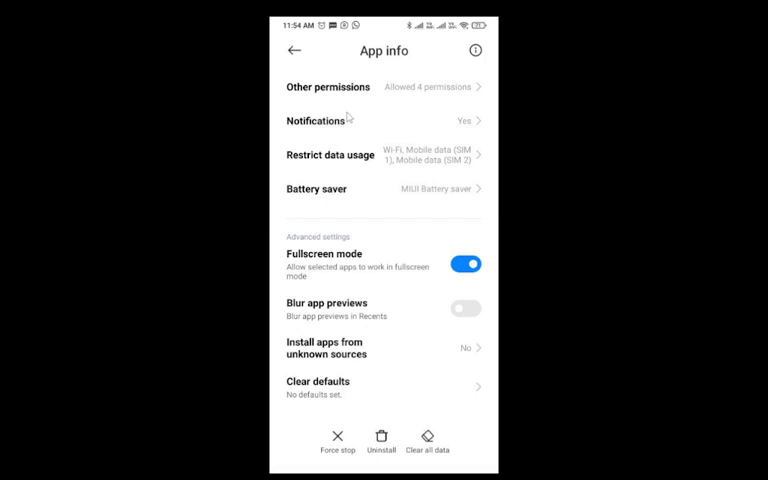
left_click(428, 440)
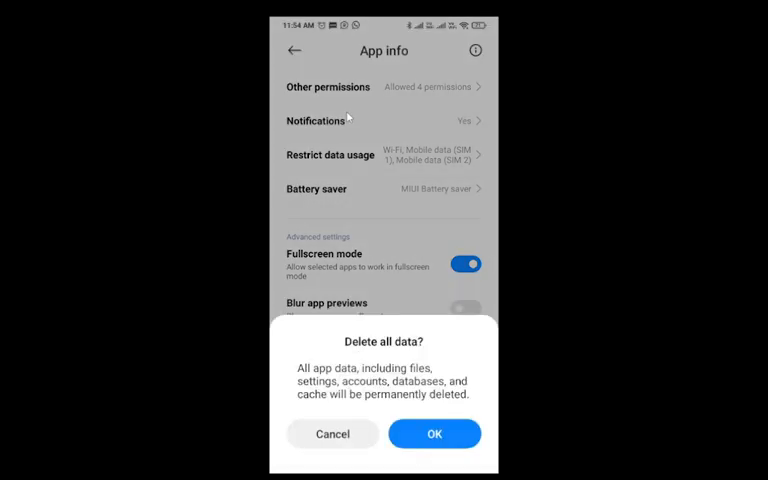
left_click(332, 432)
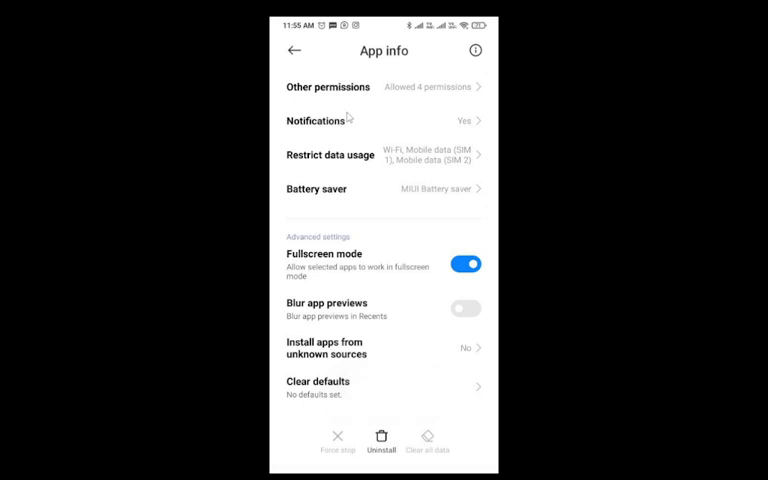
Go into WhatsApp's App permissions to review its permission list.
scroll("down", 3)
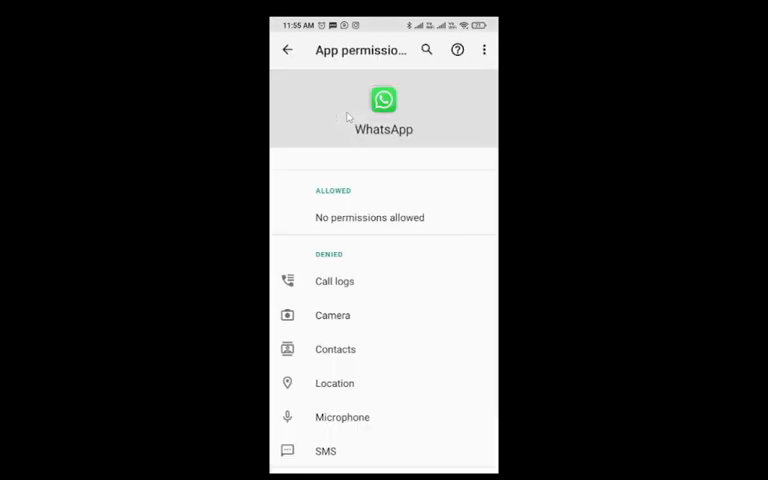
left_click(288, 50)
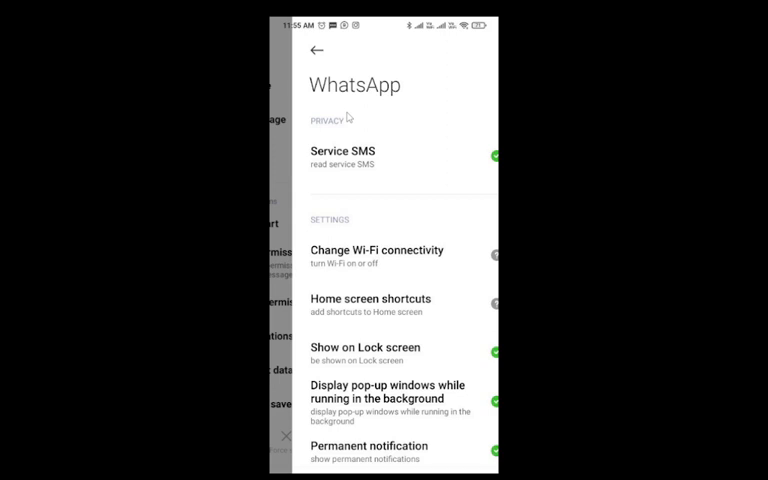
mouse_move(356, 60)
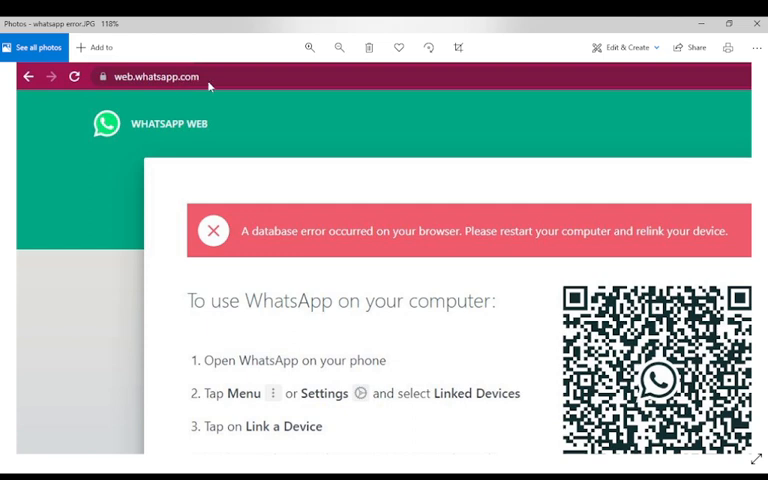
mouse_move(660, 396)
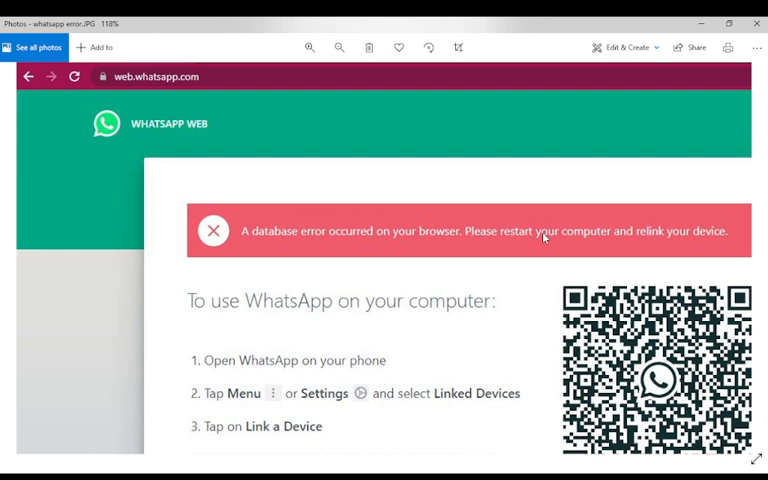
mouse_move(540, 228)
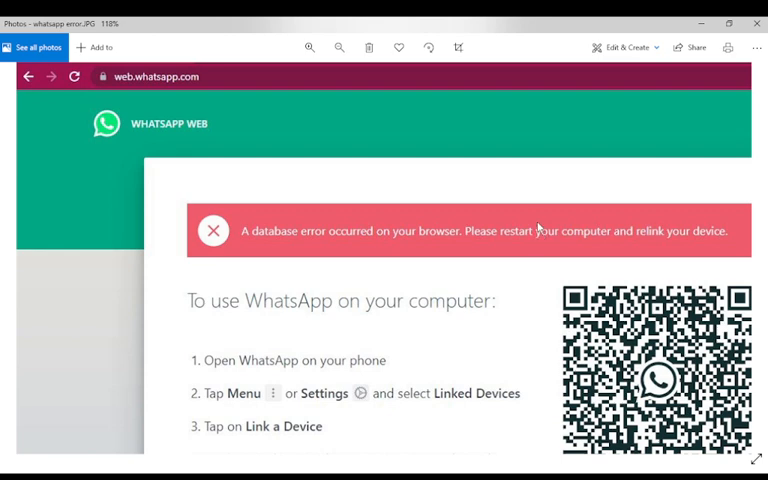